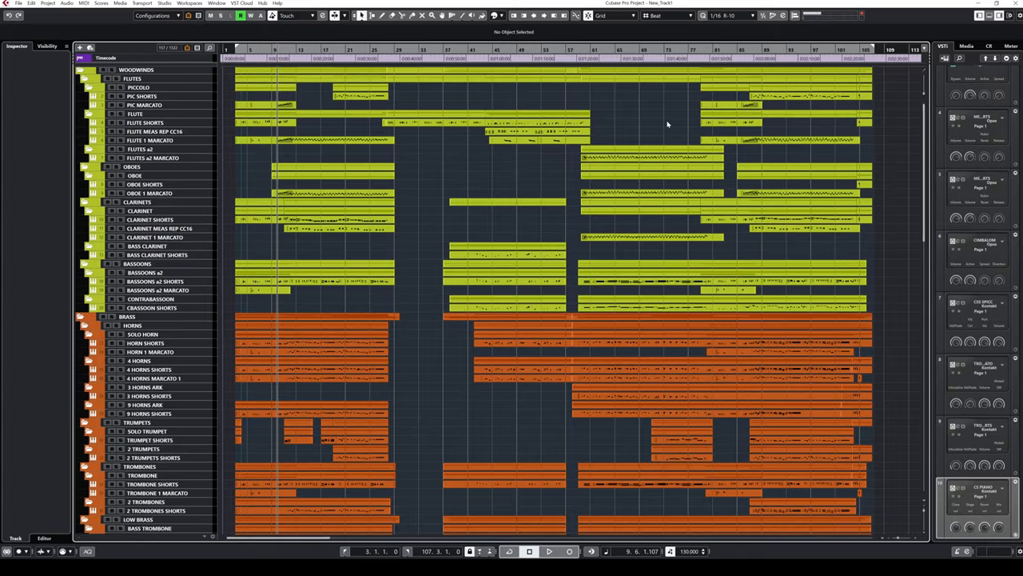
Review the horn part's short chordal notes in the Key Editor, scrolling across the bars
scroll("down", 3)
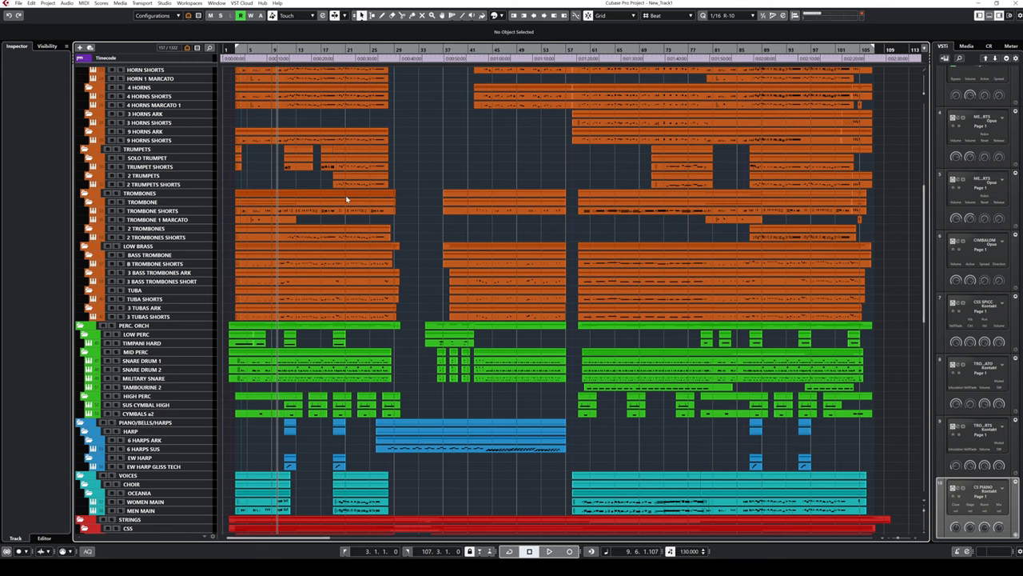
mouse_move(463, 216)
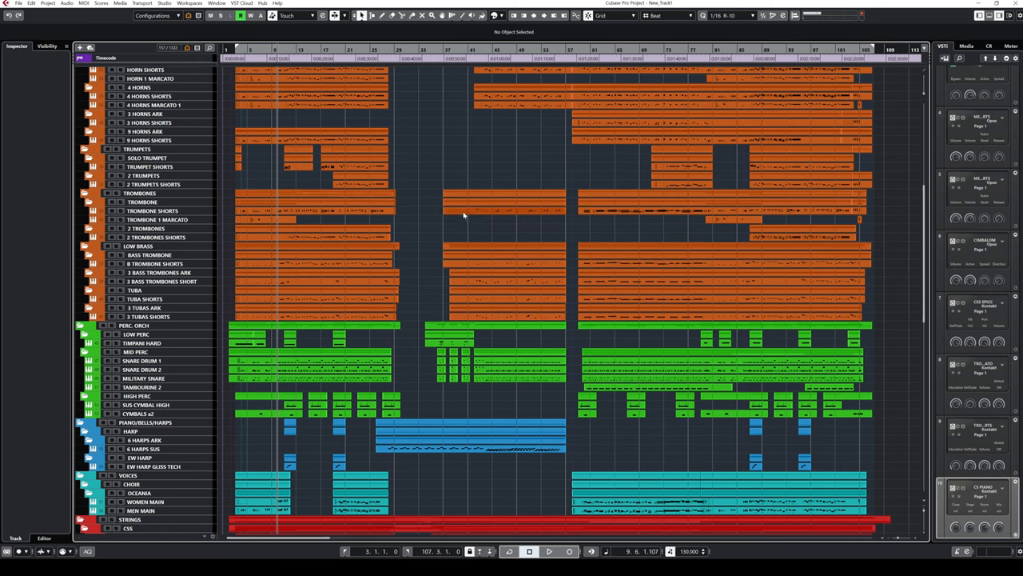
left_click(696, 58)
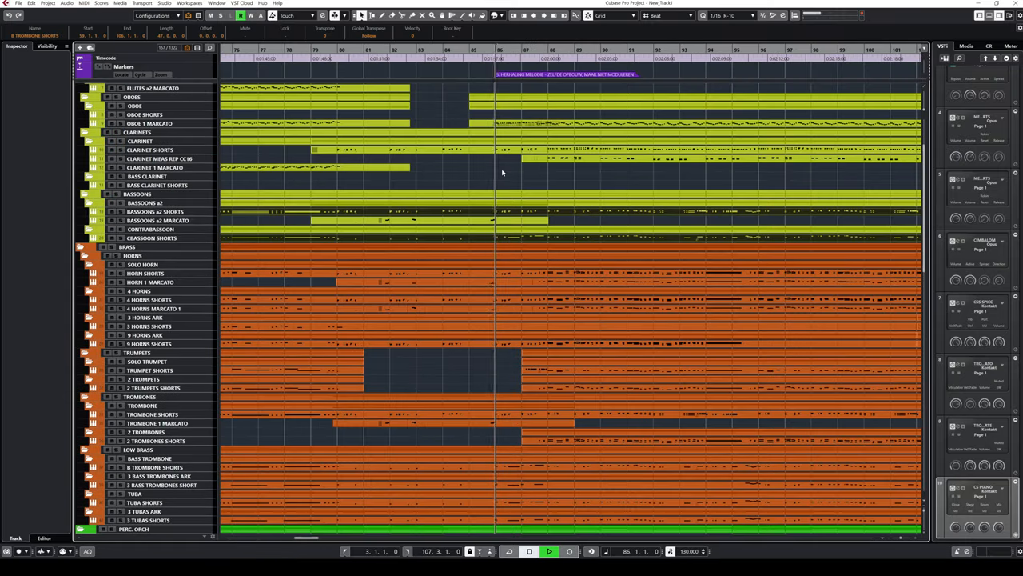
scroll("right", 3)
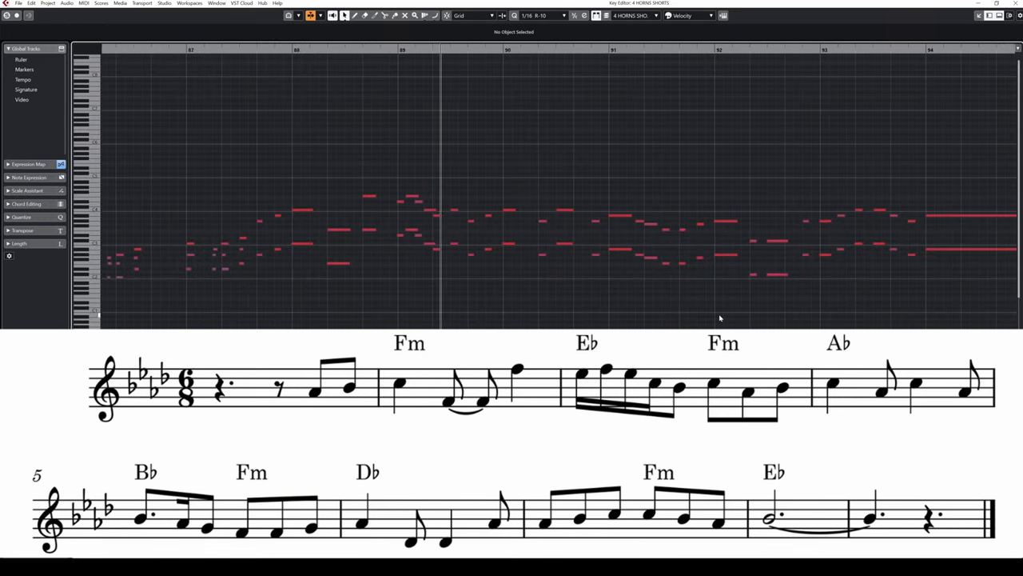
scroll("right", 3)
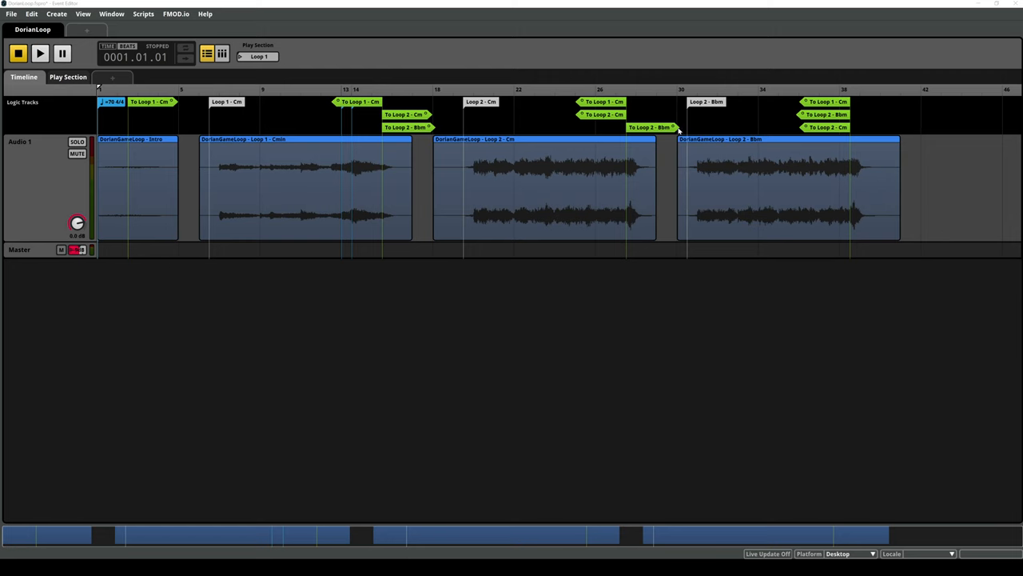
mouse_move(650, 134)
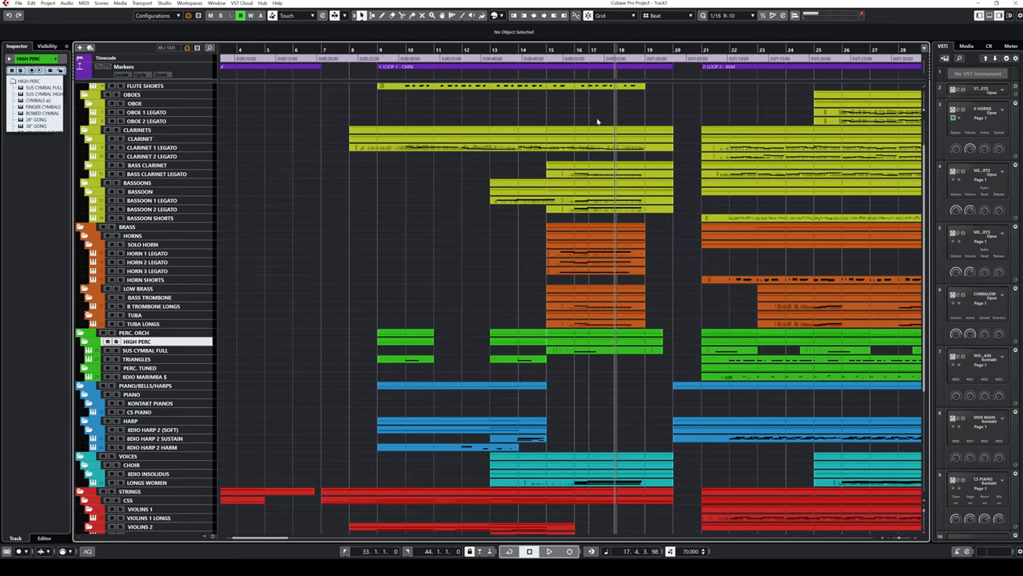
mouse_move(623, 122)
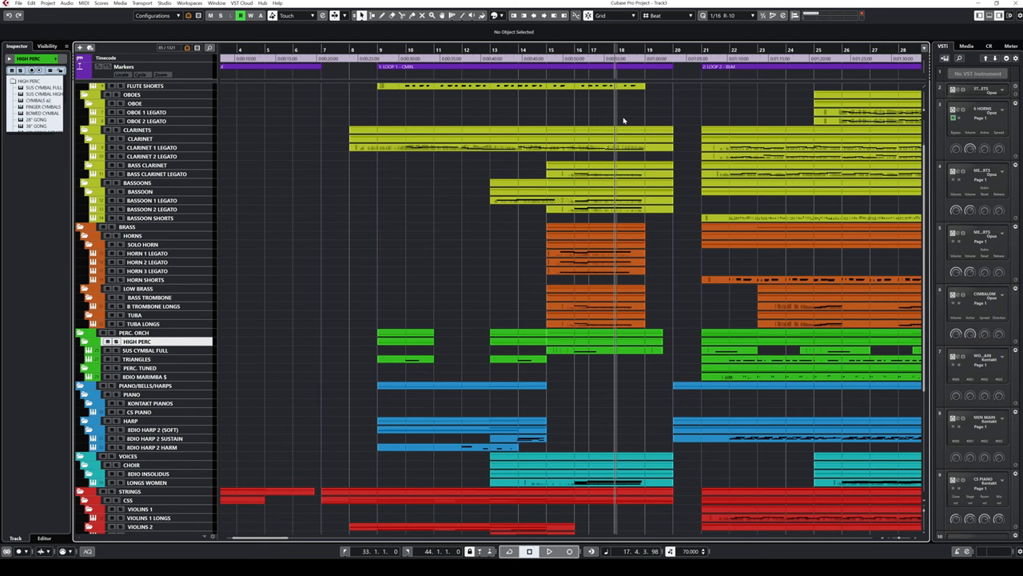
scroll("down", 3)
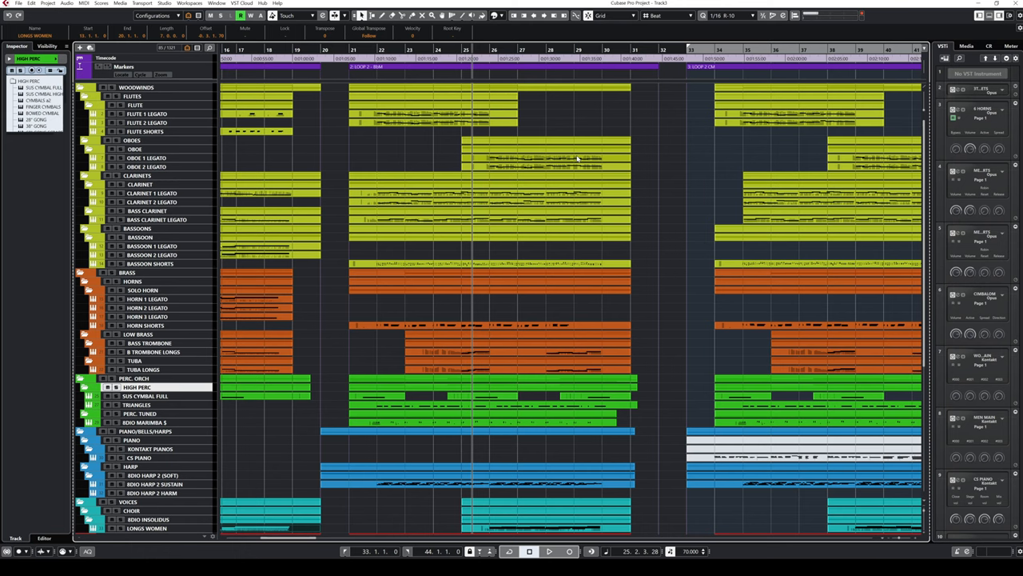
mouse_move(646, 192)
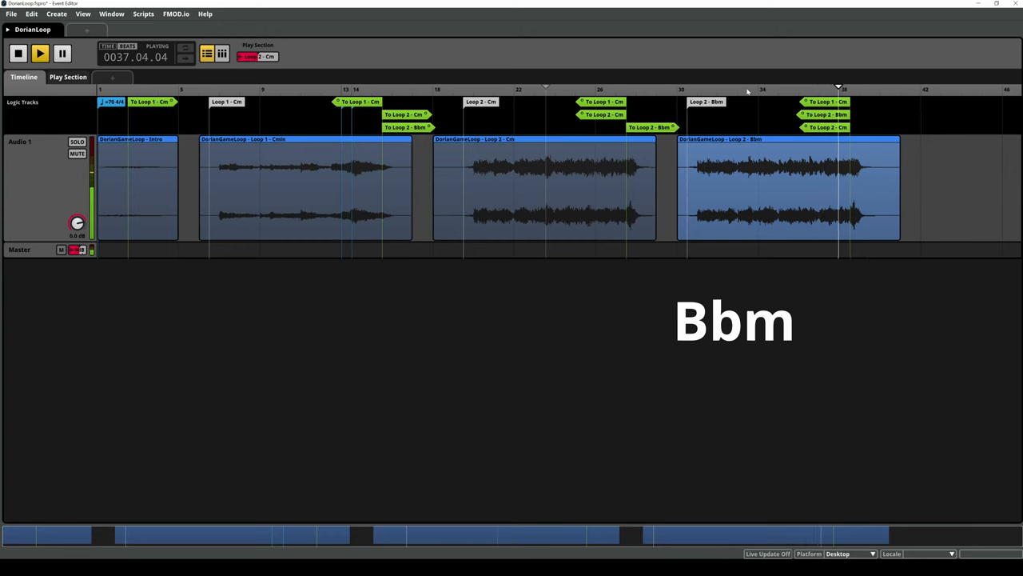
Stop auditioning the DorianLoop event and return playback to the start
left_click(18, 55)
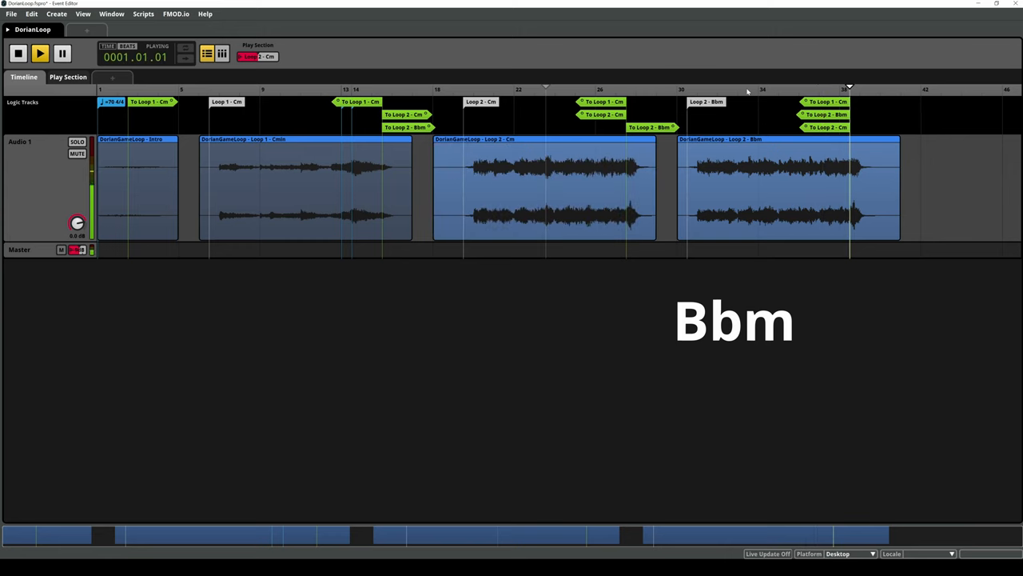